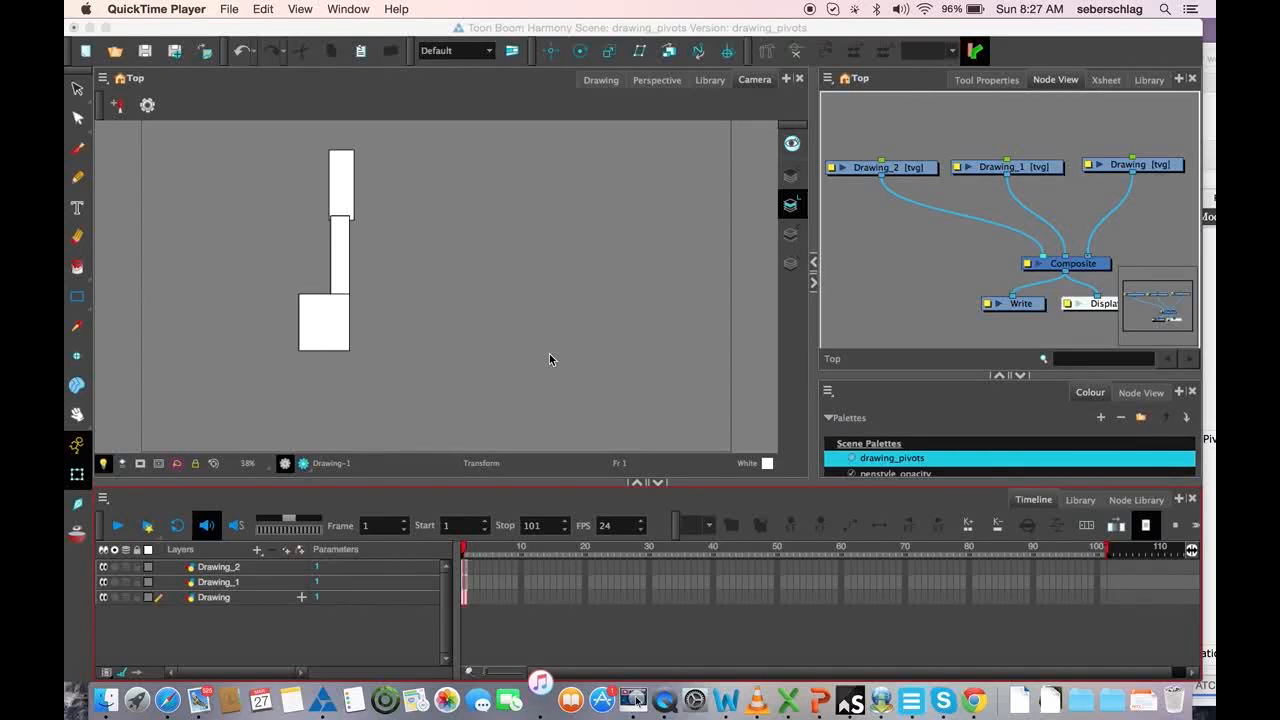
{"action": "mouse_move", "coordinate": [810, 170]}
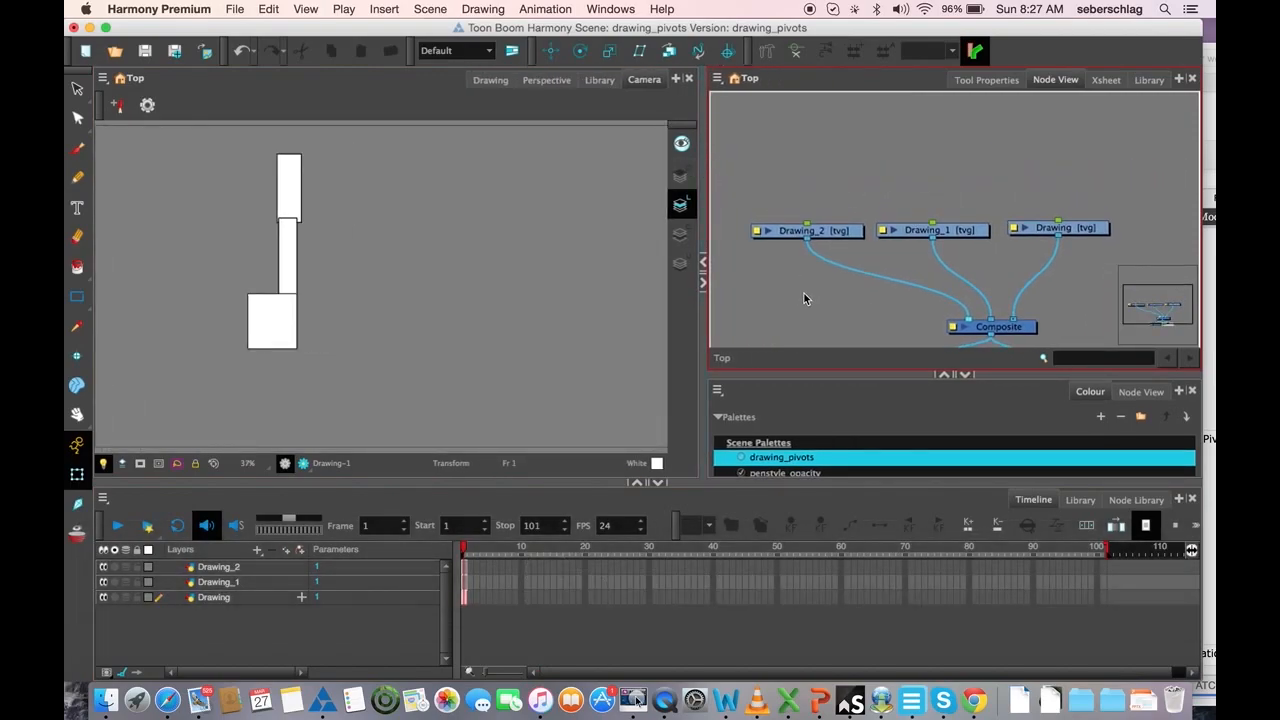
{"action": "mouse_move", "coordinate": [808, 290]}
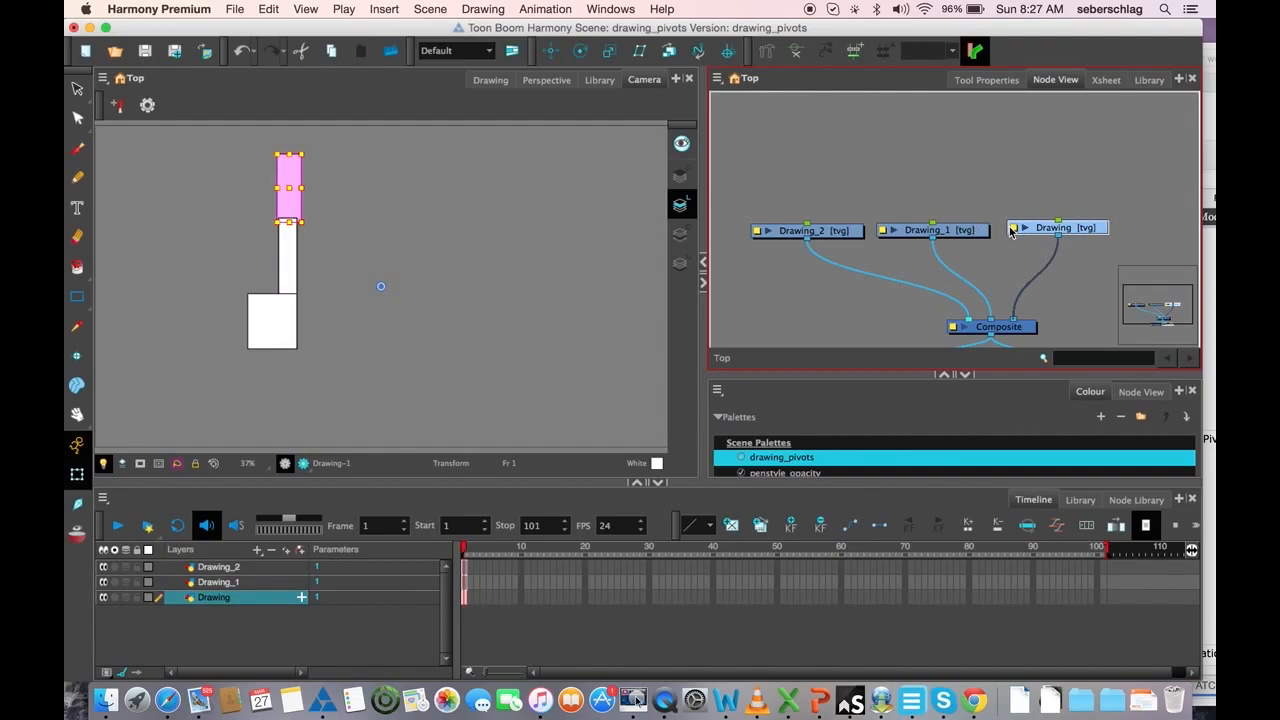
- Select the three drawing layers so each gets its own parent peg
{"action": "left_click", "coordinate": [806, 216]}
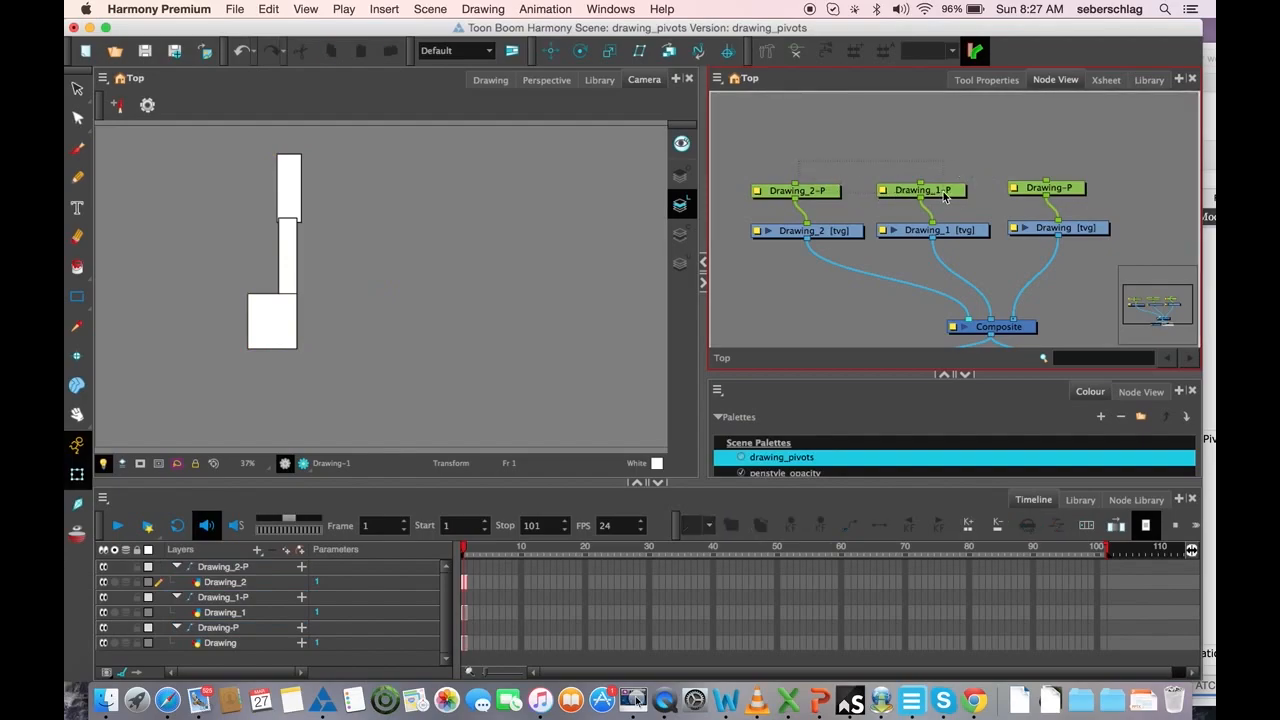
- Add a Peg grouping Drawing_1-P and Drawing_2-P, then a top Peg-P parenting it and Drawing-P
{"action": "key", "text": "cmd+p"}
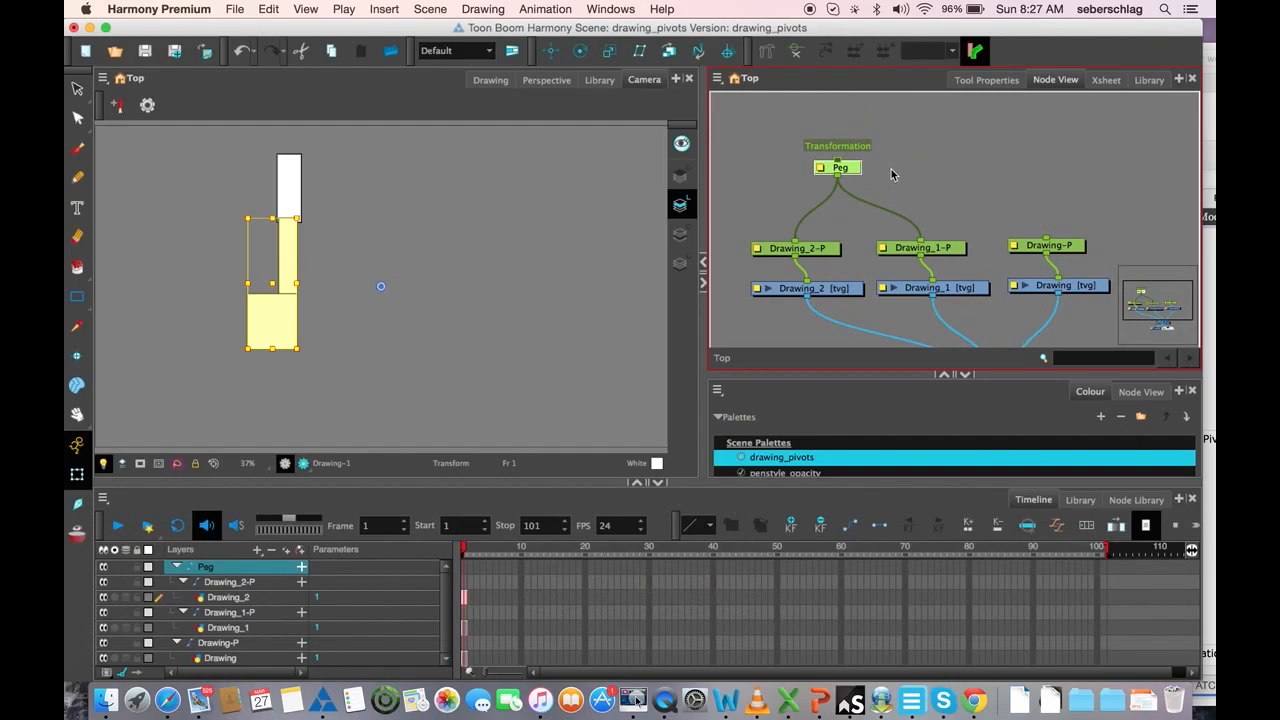
{"action": "key", "text": "space"}
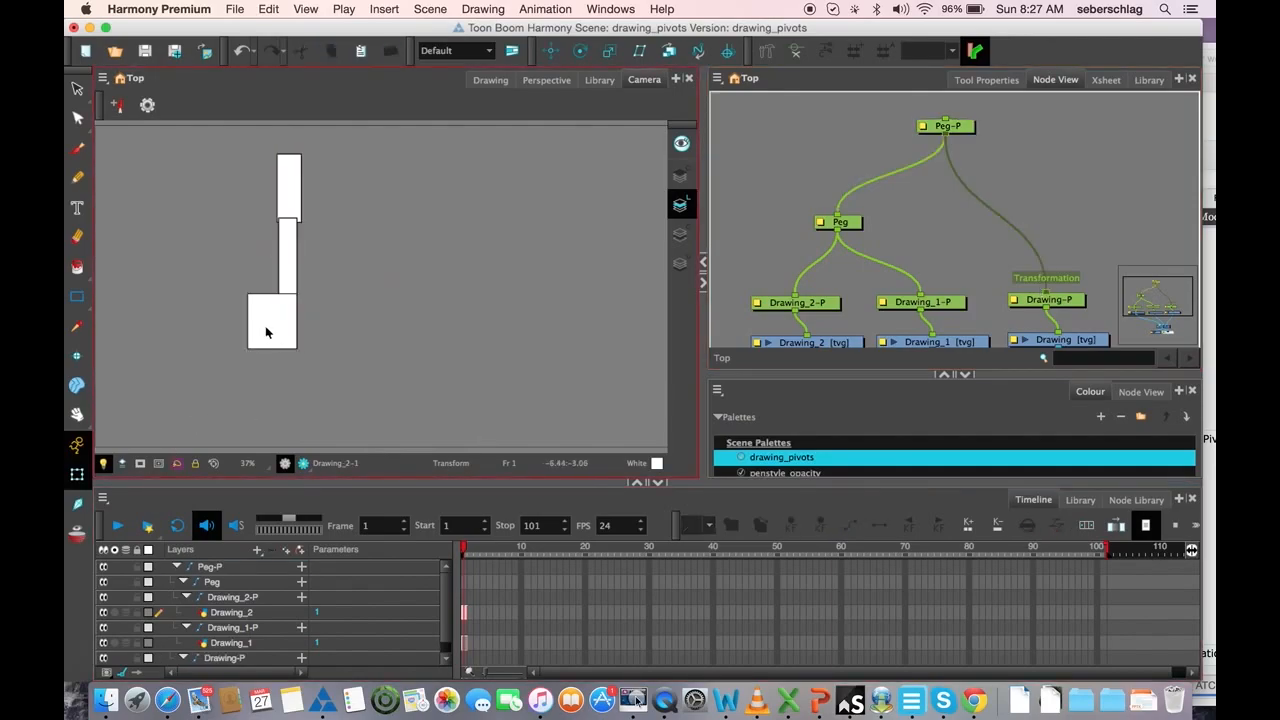
{"action": "left_click", "coordinate": [272, 322]}
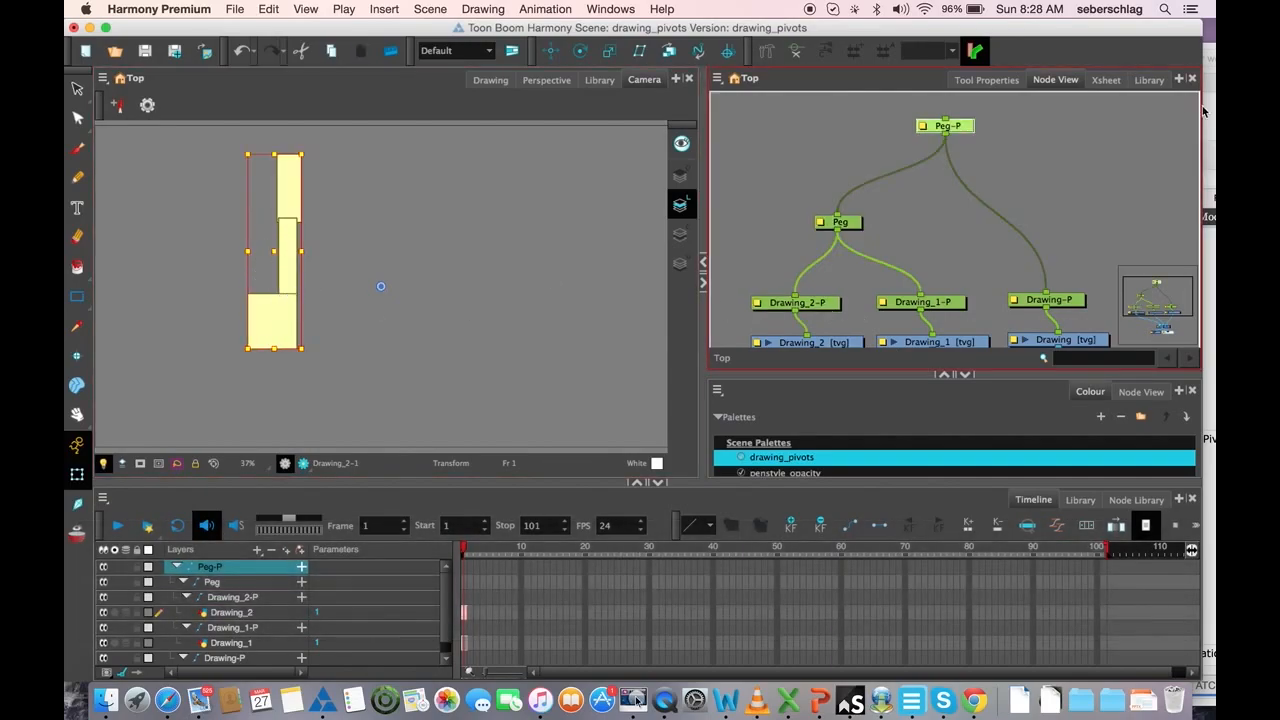
{"action": "key", "text": "space"}
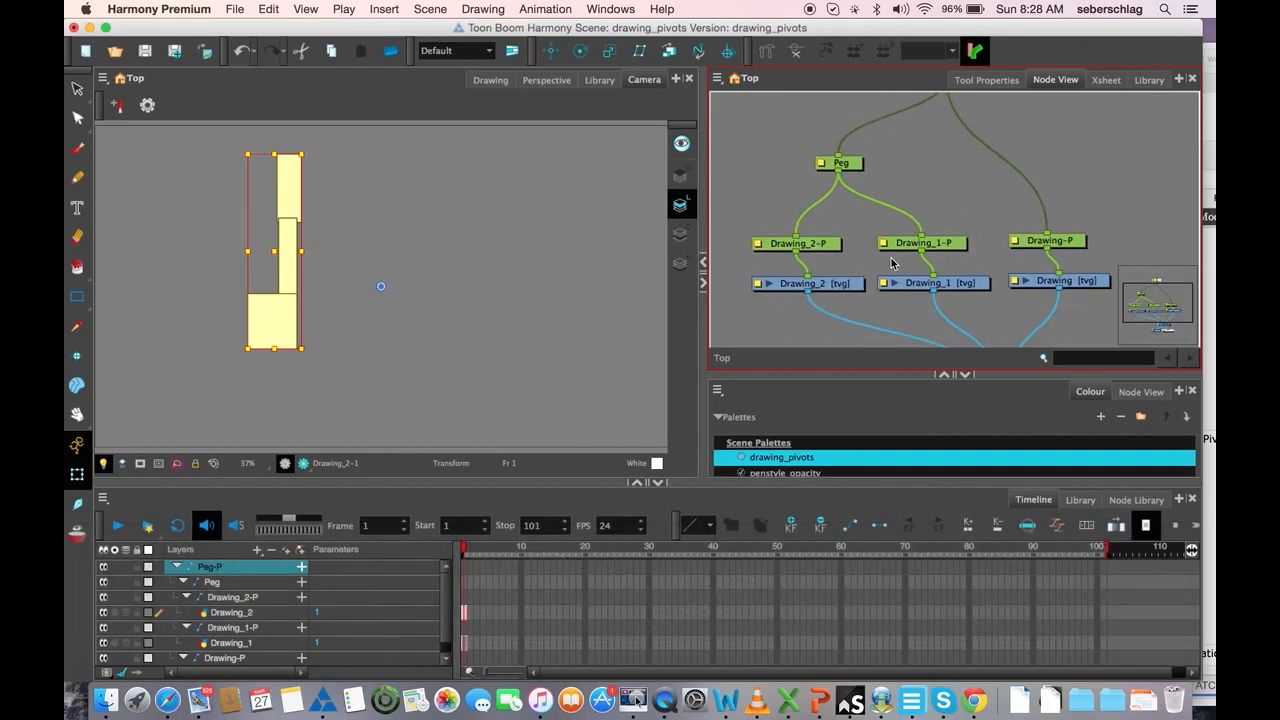
- Place the drawing pivot of the bottom square and the upper box at each shape's top edge
{"action": "left_click", "coordinate": [808, 284]}
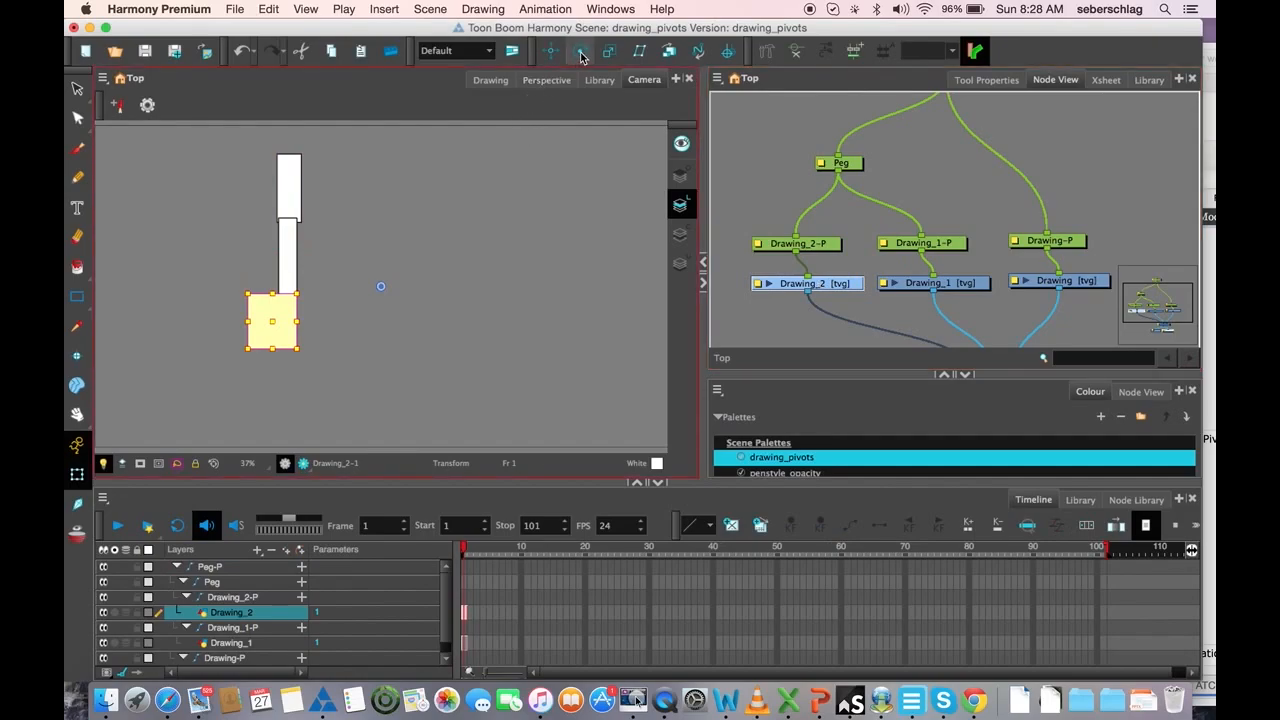
{"action": "mouse_move", "coordinate": [580, 52]}
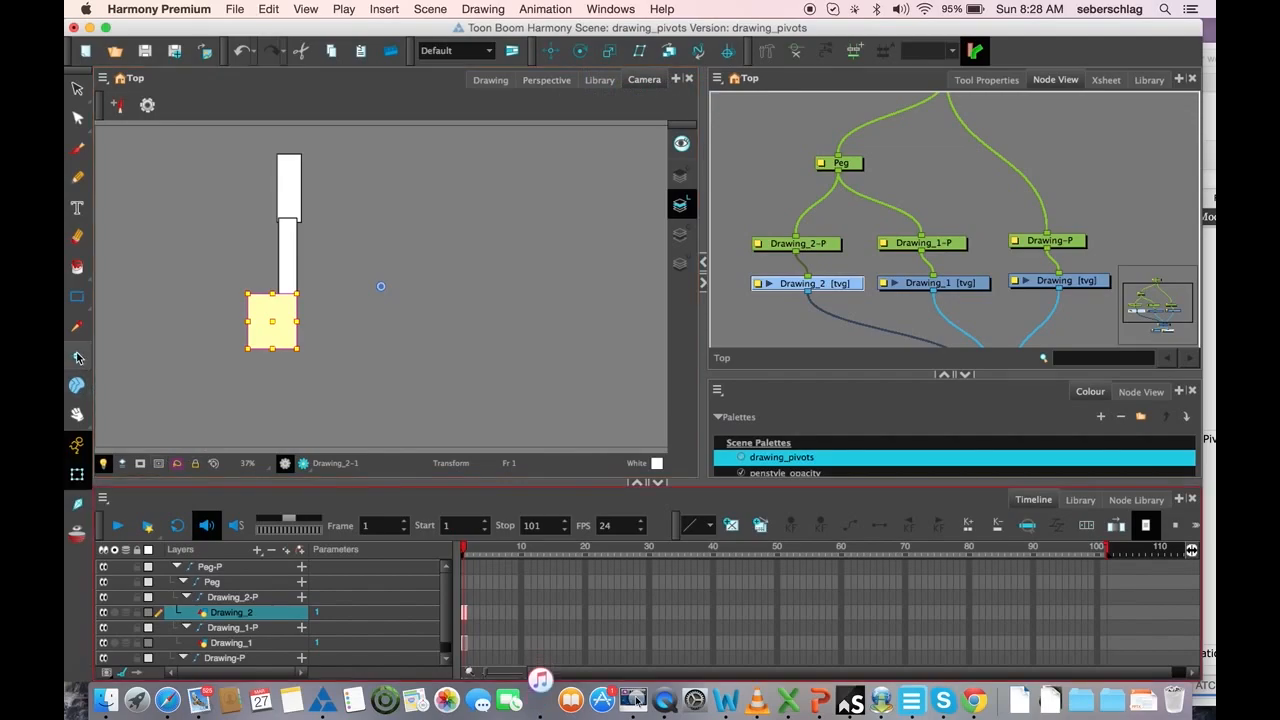
{"action": "mouse_move", "coordinate": [76, 356]}
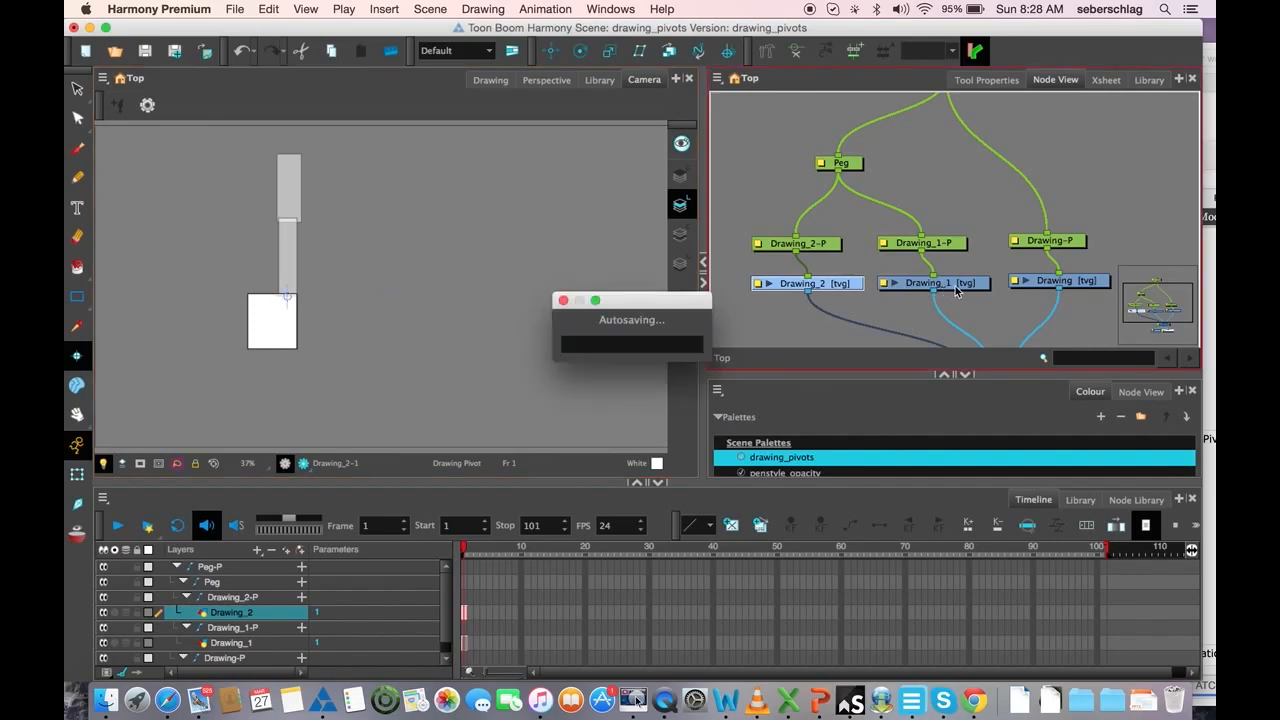
{"action": "left_click", "coordinate": [932, 282]}
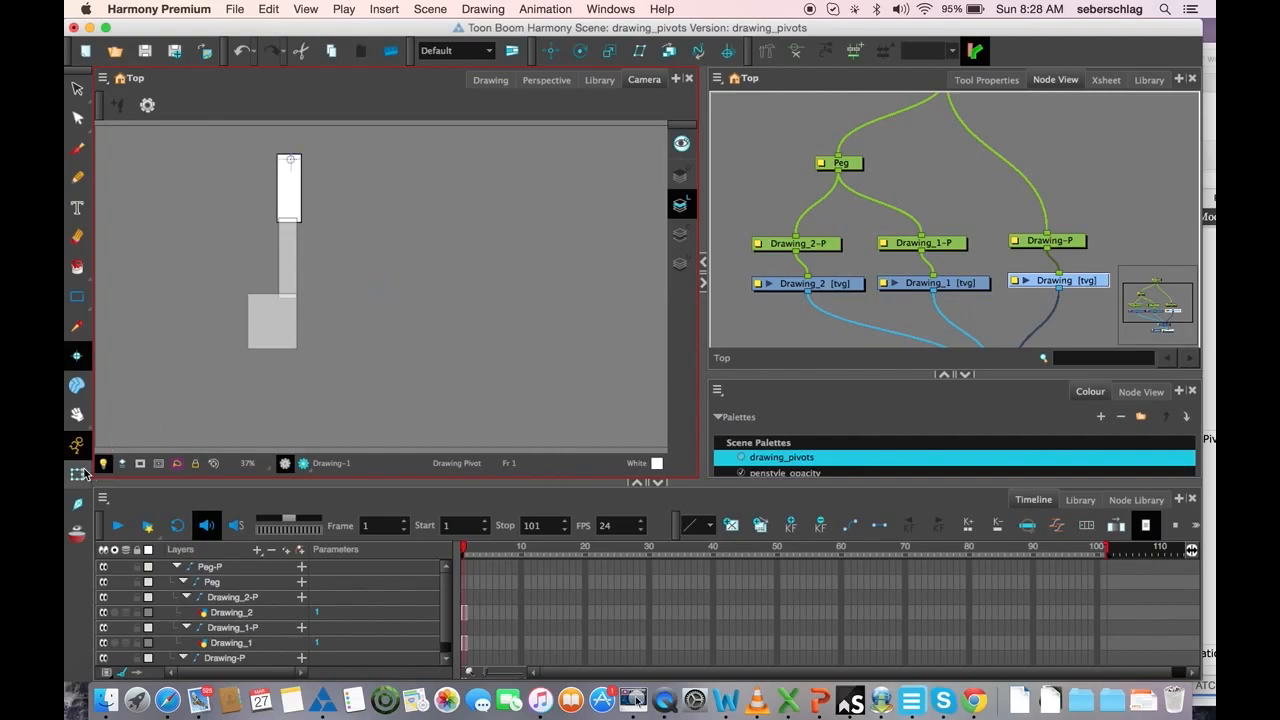
{"action": "left_click", "coordinate": [808, 282]}
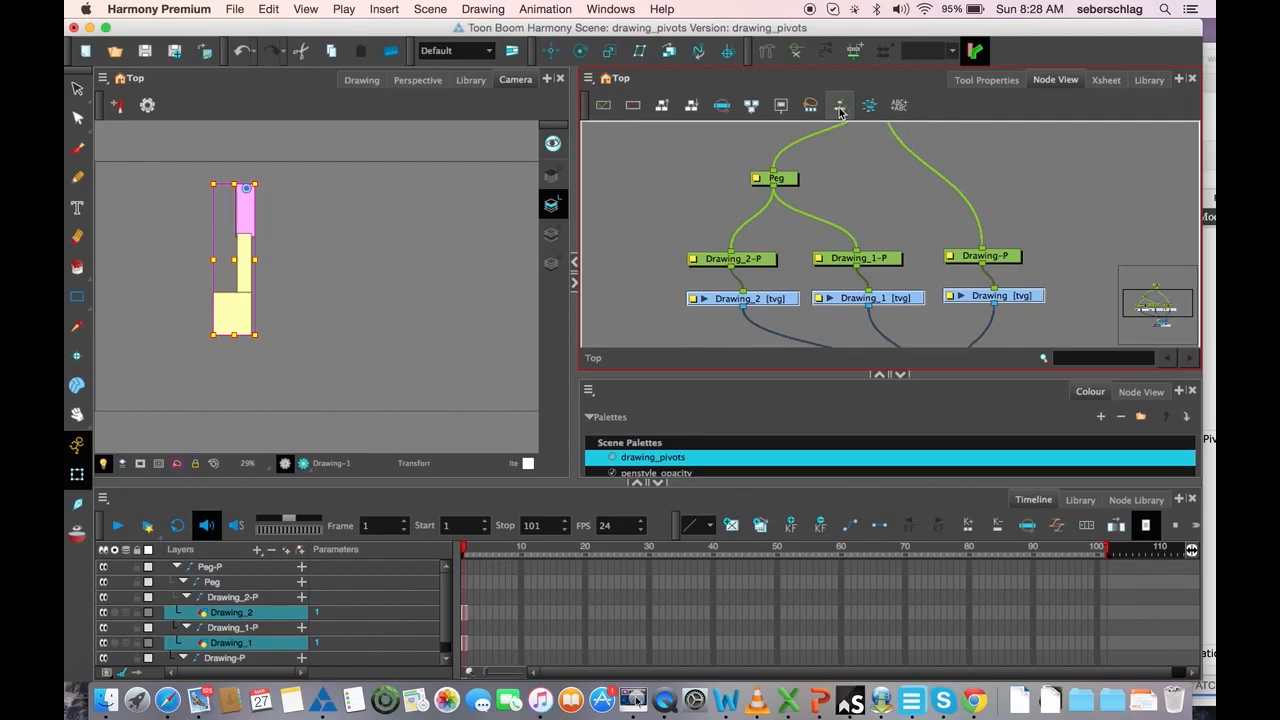
- Set Use Embedded Pivot to Parent Peg for Drawing_1 and Drawing_2 in their layer properties
{"action": "left_click", "coordinate": [840, 104]}
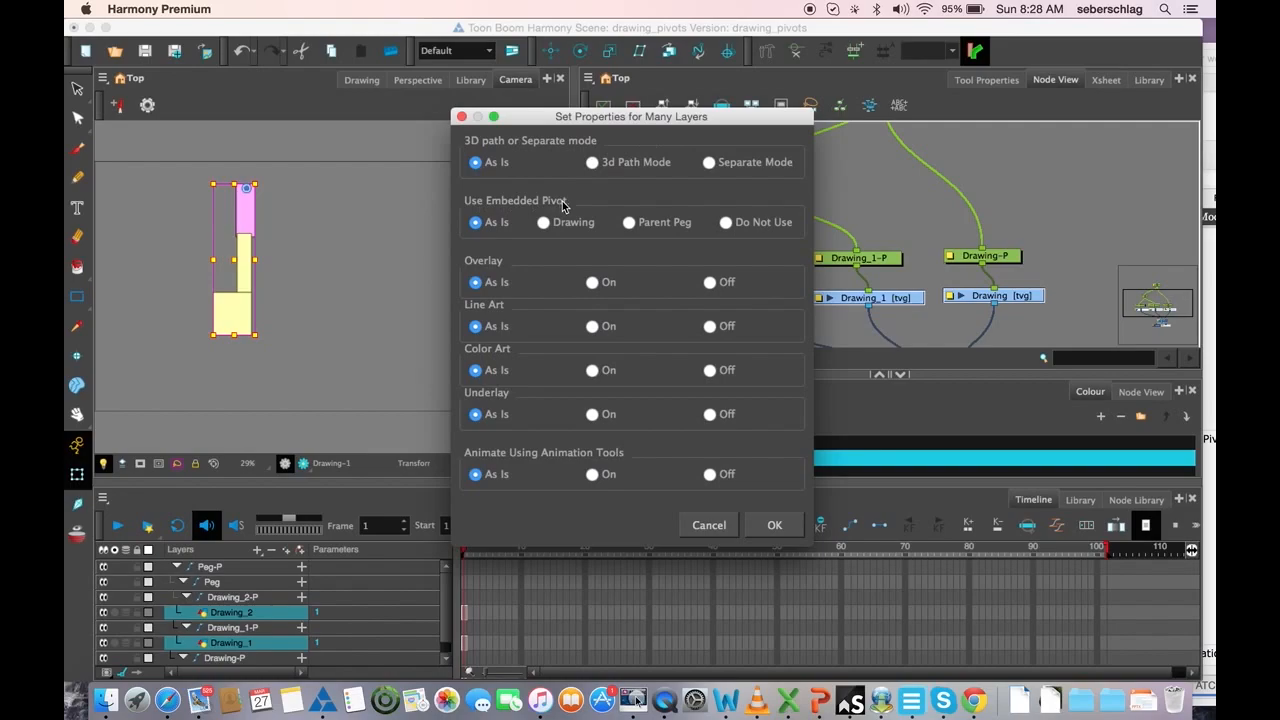
{"action": "mouse_move", "coordinate": [628, 222]}
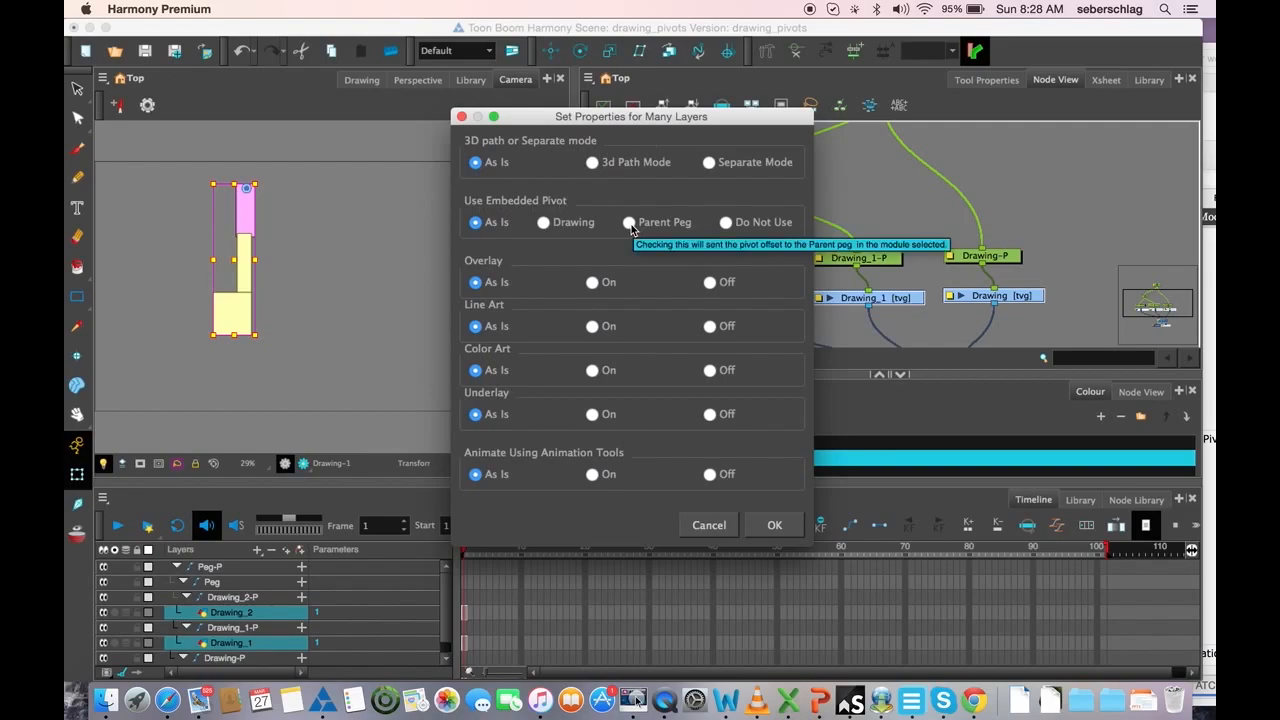
{"action": "left_click", "coordinate": [628, 222]}
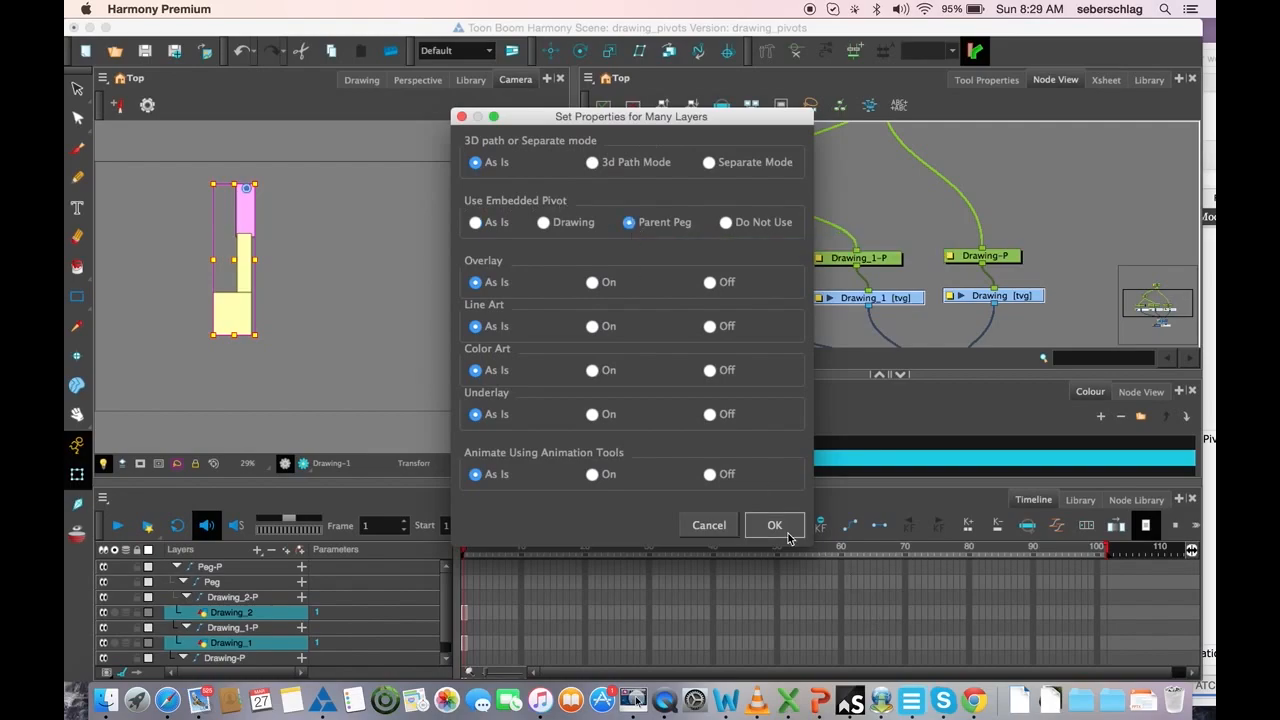
{"action": "left_click", "coordinate": [774, 524]}
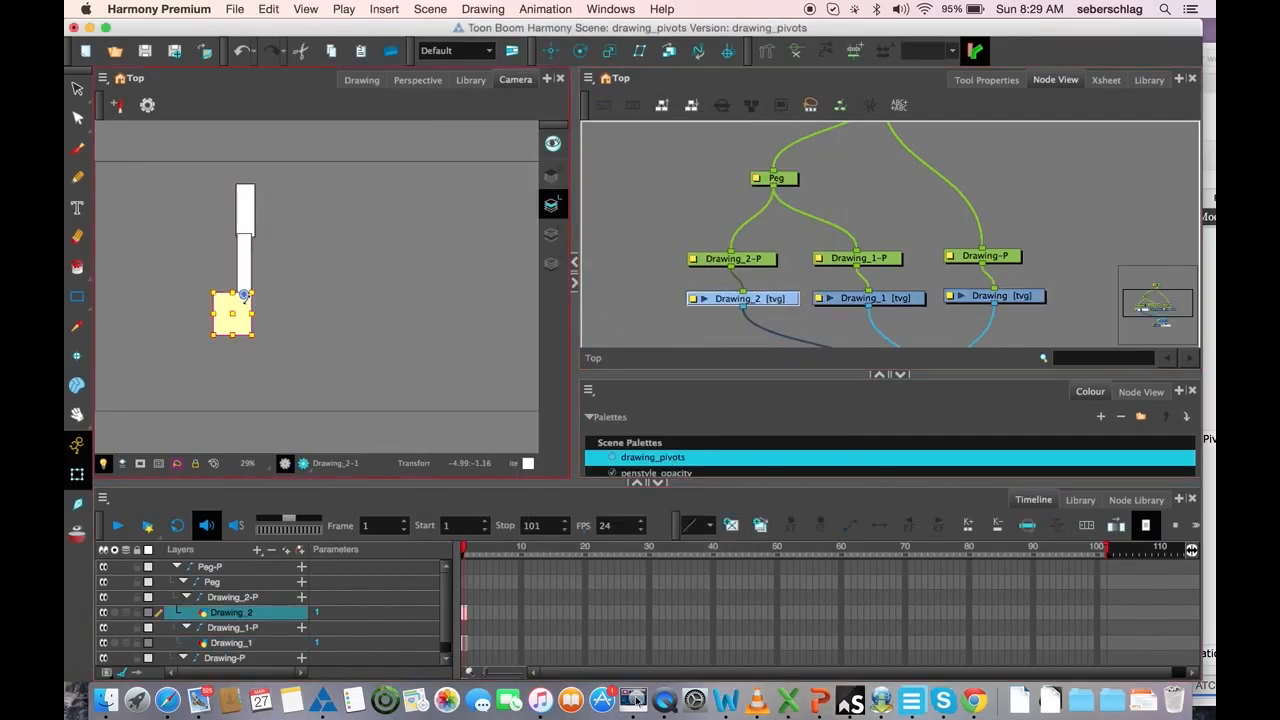
- Test the bottom square's pivot, then select the Drawing_1-P peg in the Node View
{"action": "left_click", "coordinate": [868, 296]}
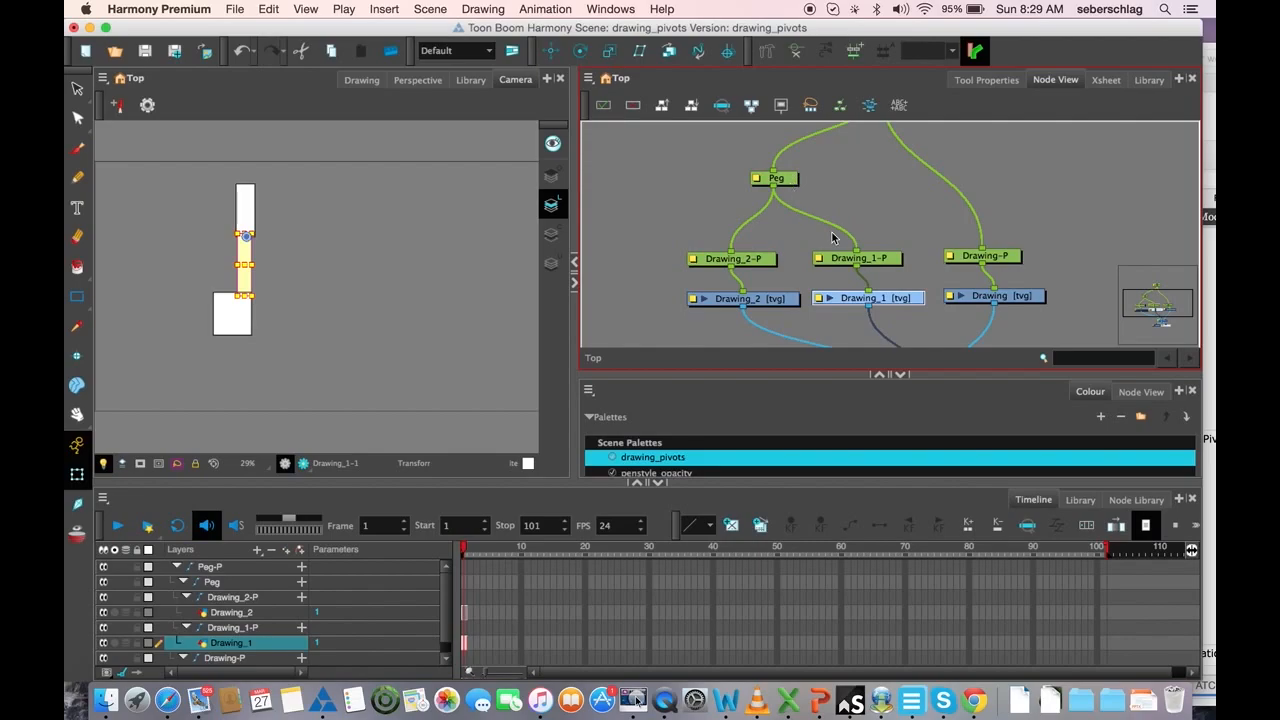
{"action": "left_click", "coordinate": [856, 256]}
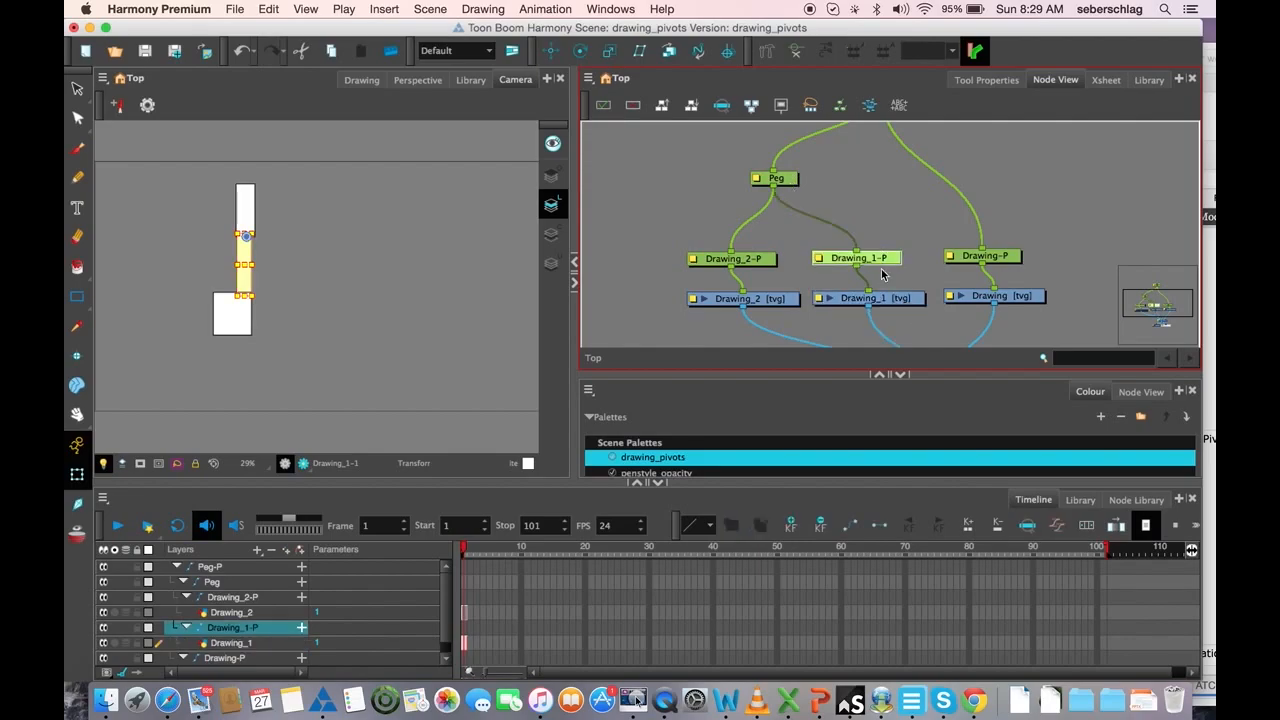
{"action": "left_click", "coordinate": [776, 178]}
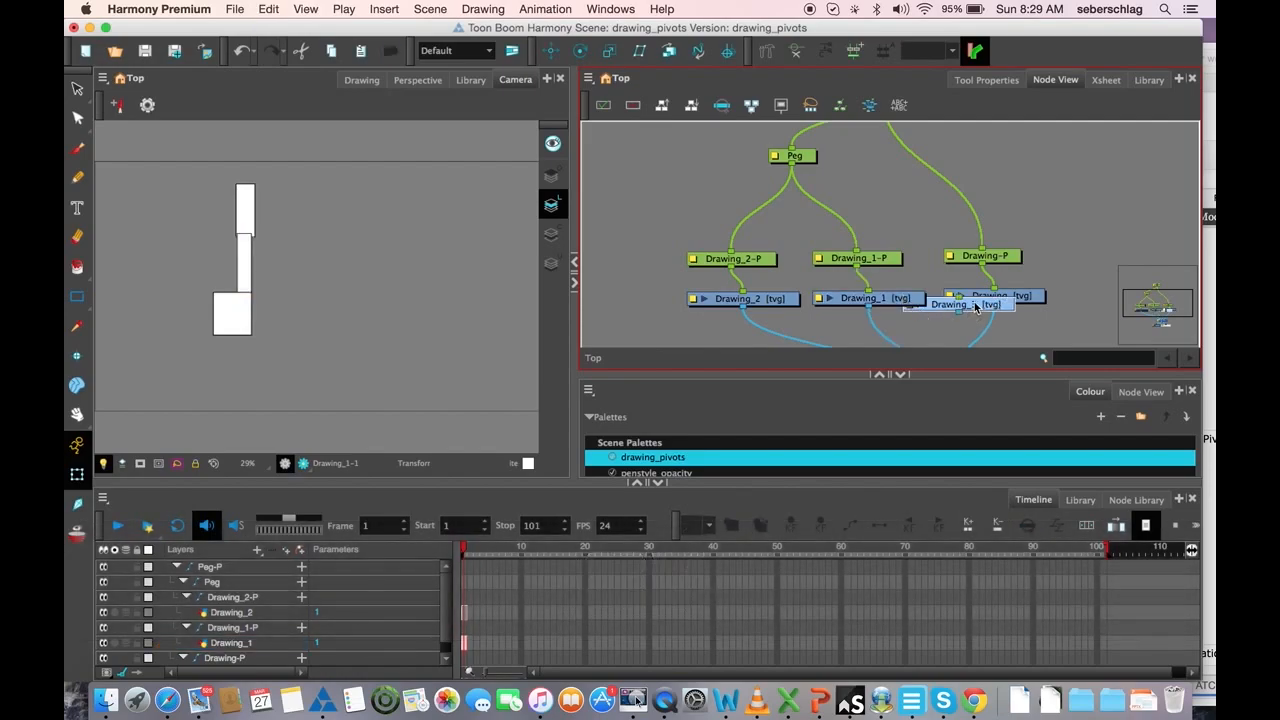
- Attach Drawing_3 under Peg and paste a drawing copy to create Drawing_4 under Peg-P
{"action": "left_click_drag", "start_coordinate": [964, 300], "coordinate": [864, 198]}
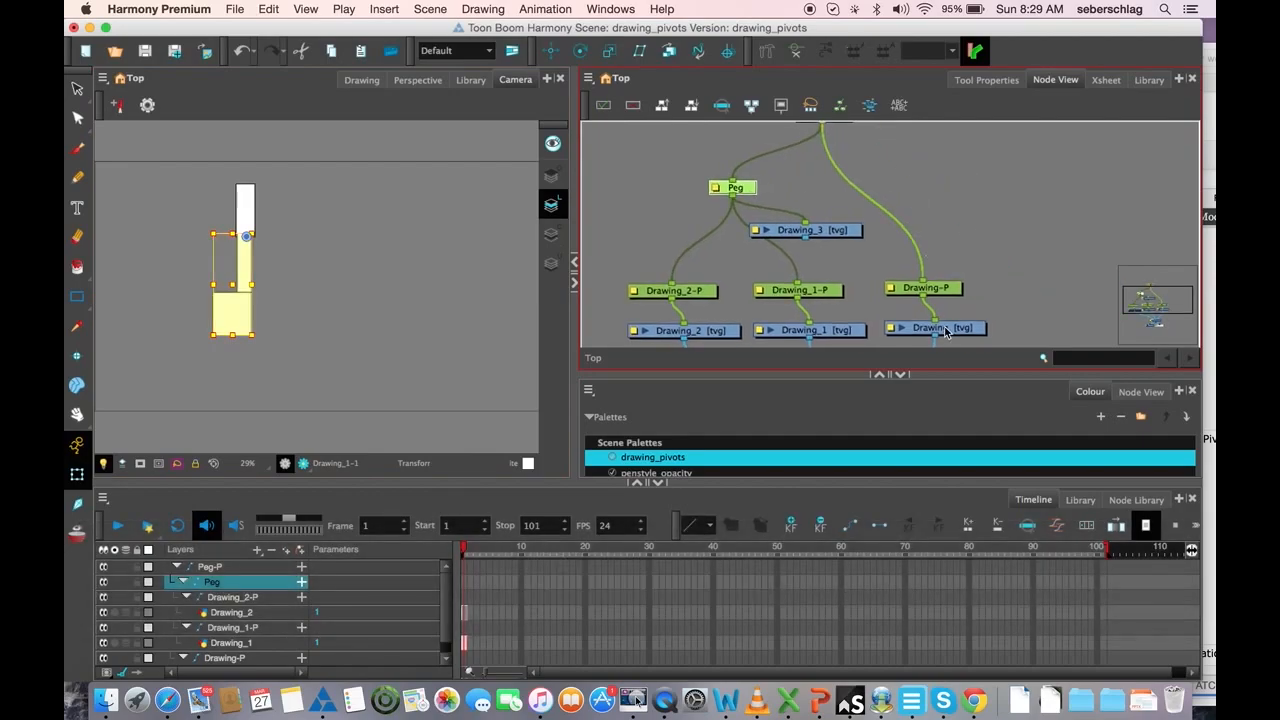
{"action": "key", "text": "cmd+v"}
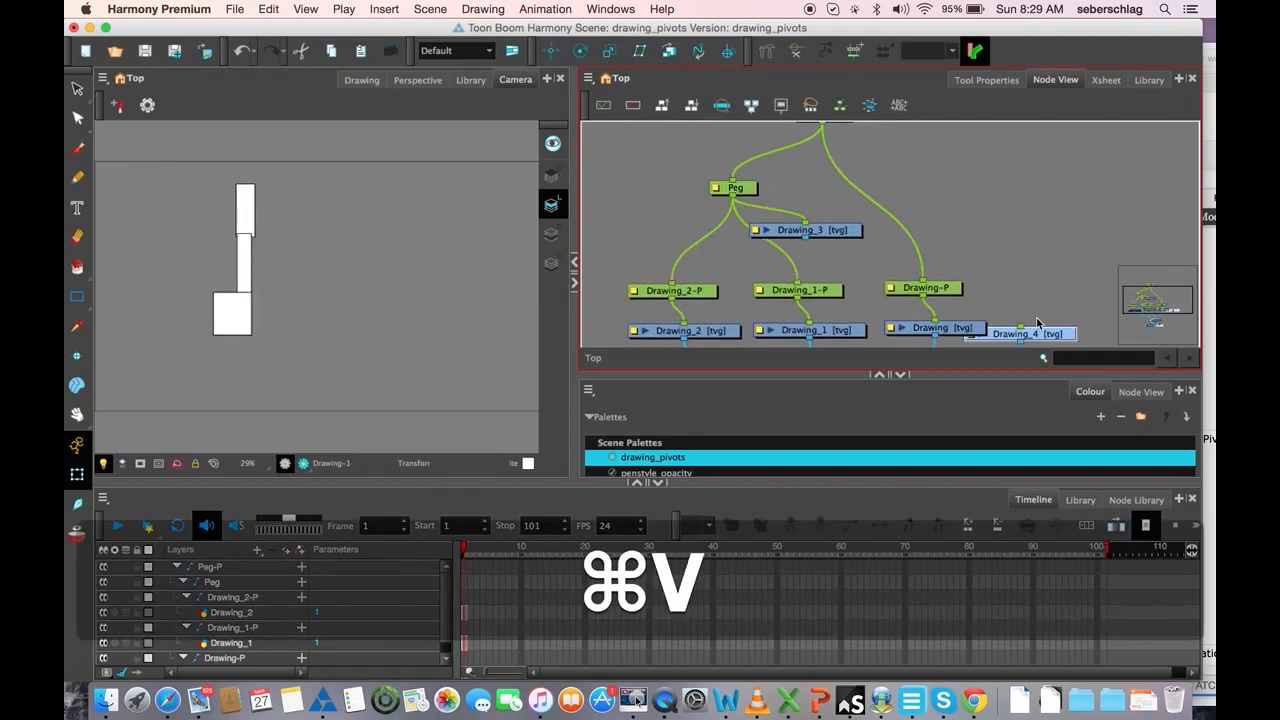
{"action": "key", "text": "cmd+v"}
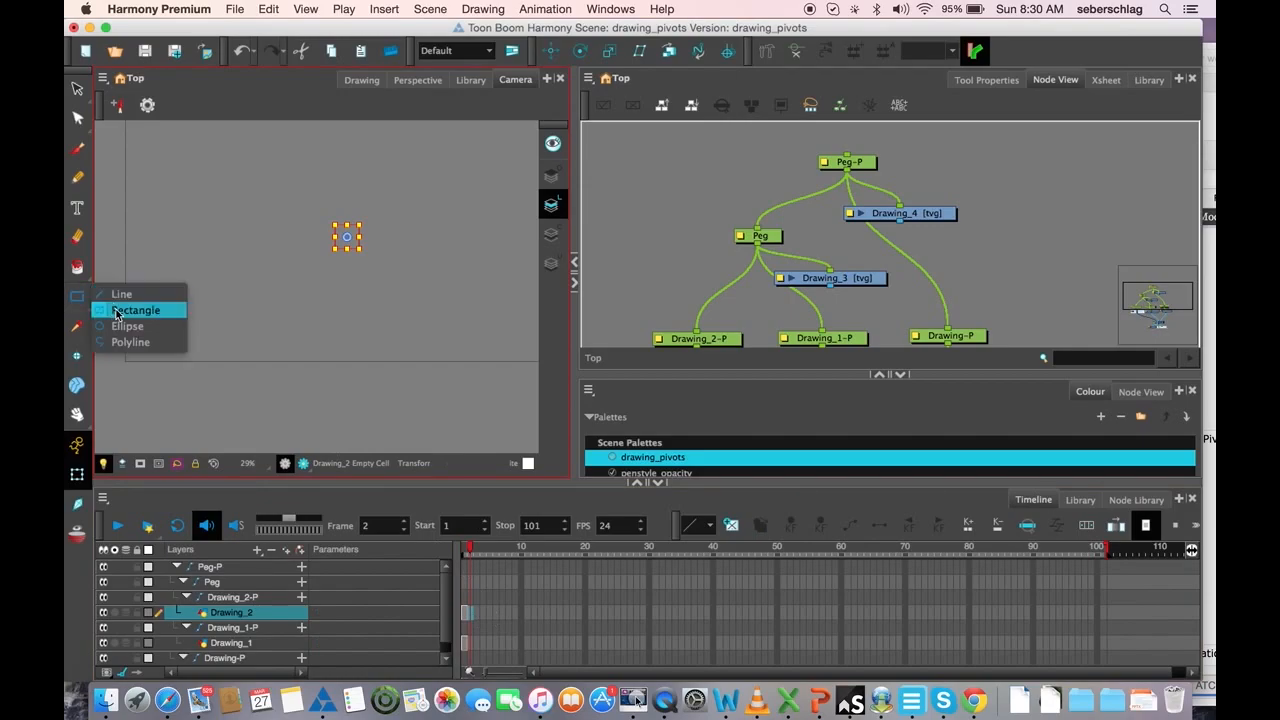
- Draw rectangles on frame 2: a thin upright bar above two overlapping squares
{"action": "left_click", "coordinate": [138, 310]}
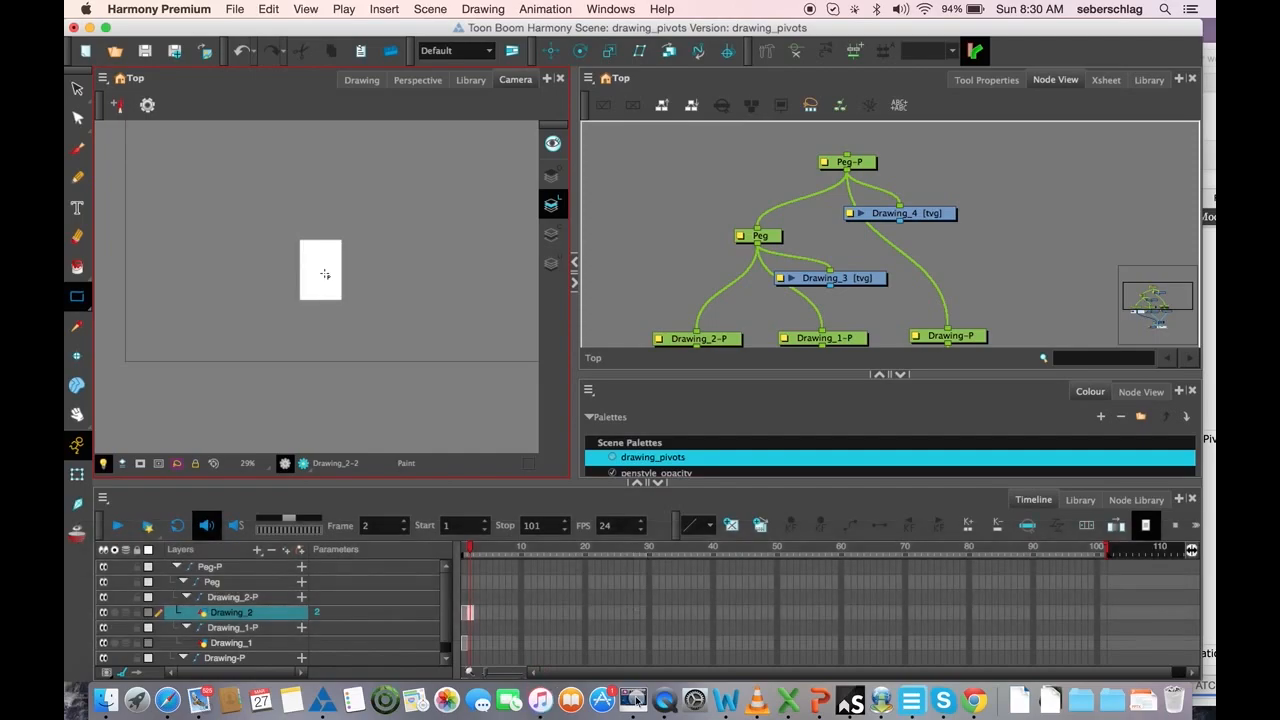
{"action": "left_click", "coordinate": [76, 476]}
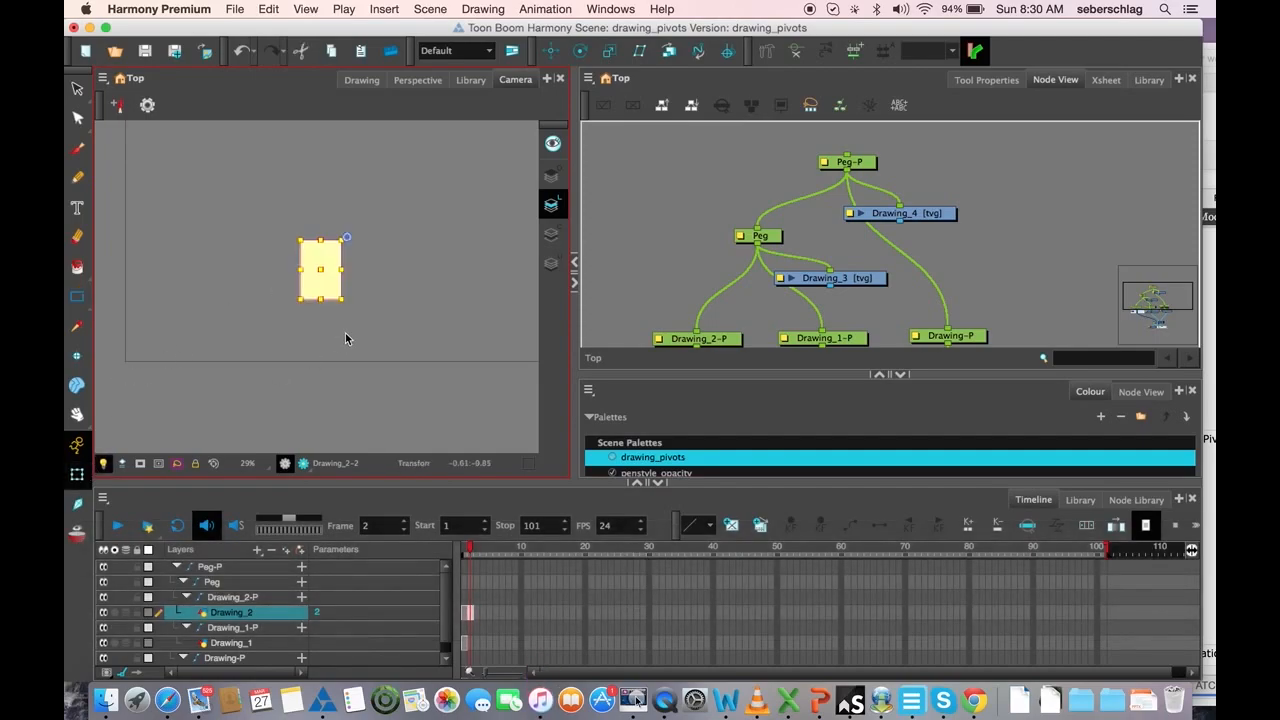
{"action": "key", "text": "g"}
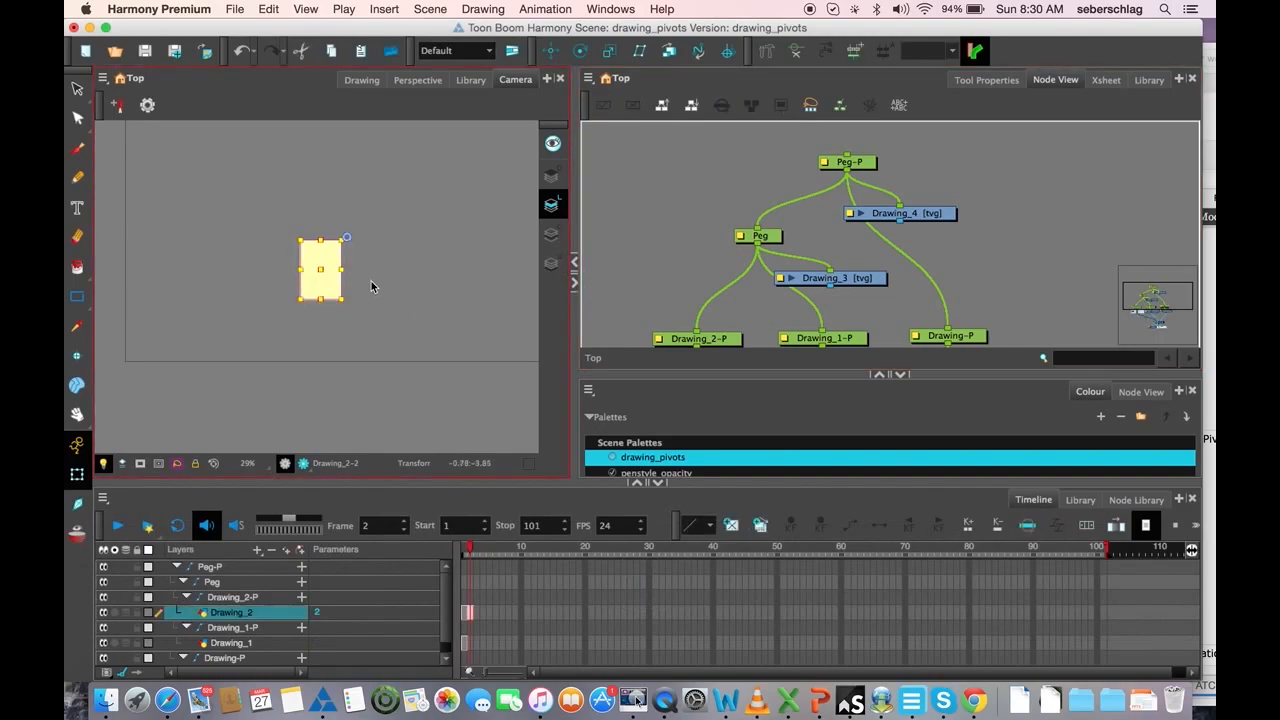
{"action": "key", "text": "cmd+z"}
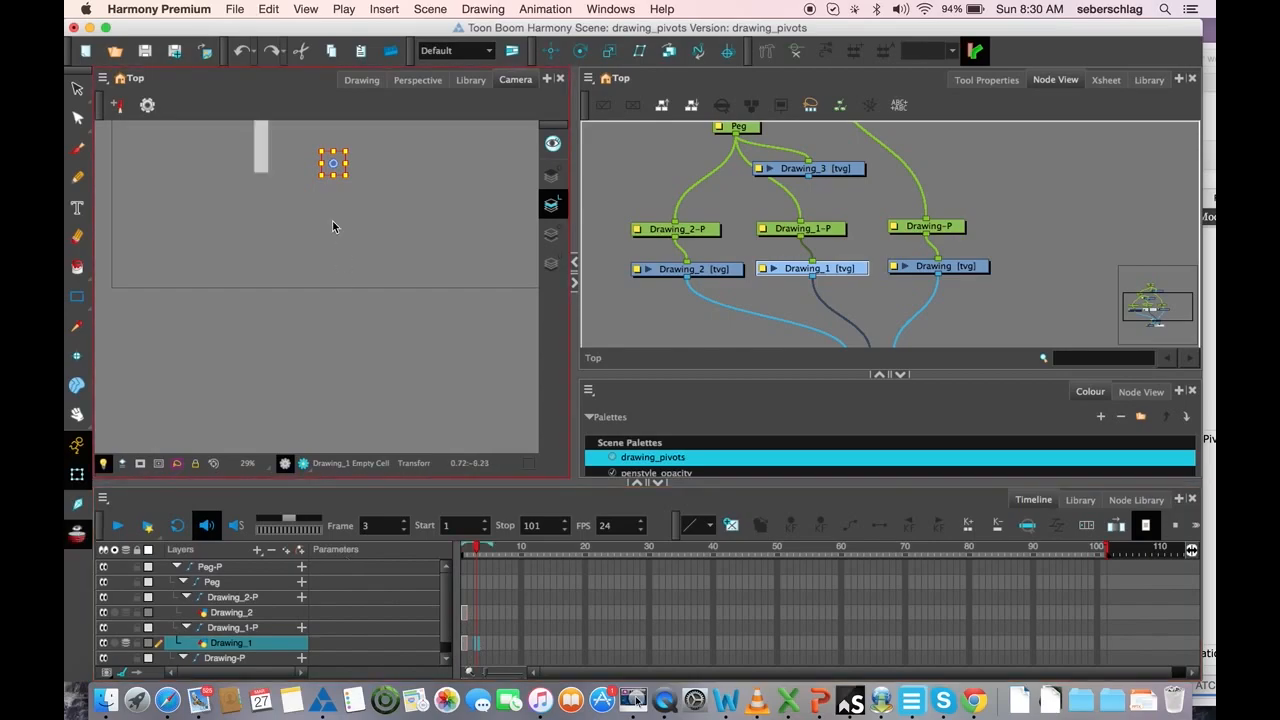
{"action": "left_click", "coordinate": [232, 612]}
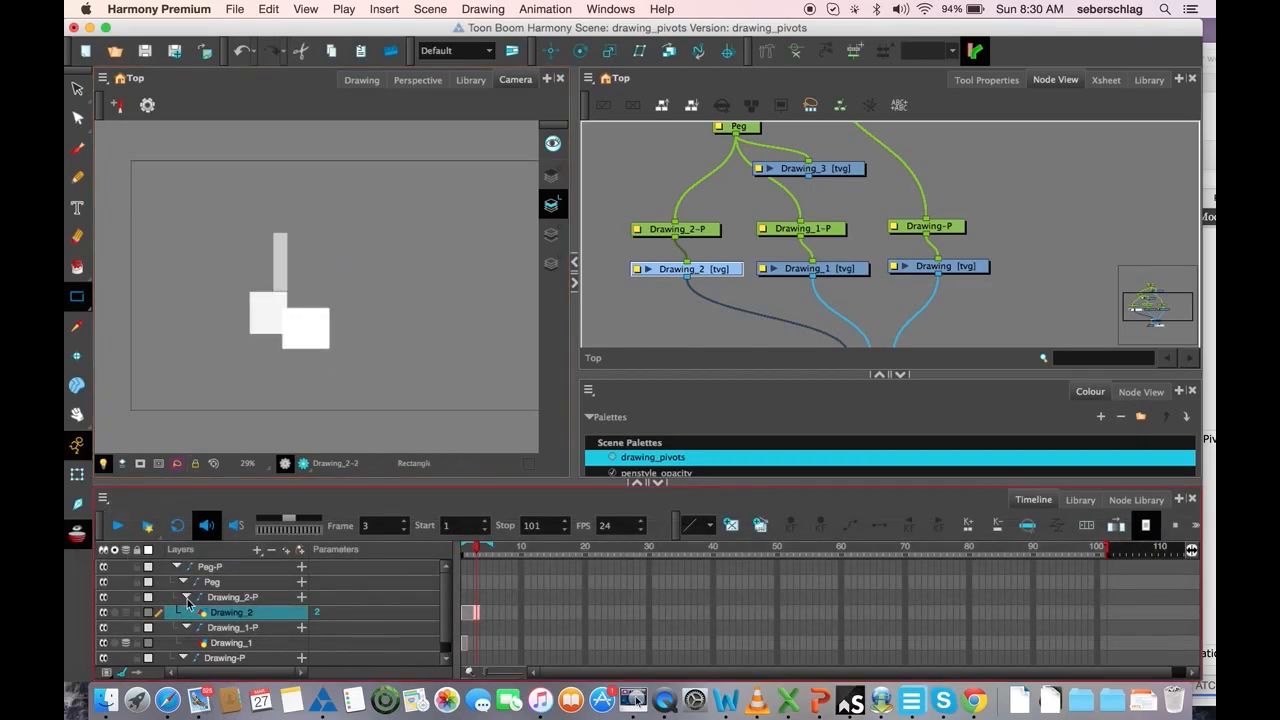
- Undo the extra square, draw the lower rectangle and move its pivot to its top edge
{"action": "key", "text": "cmd+z"}
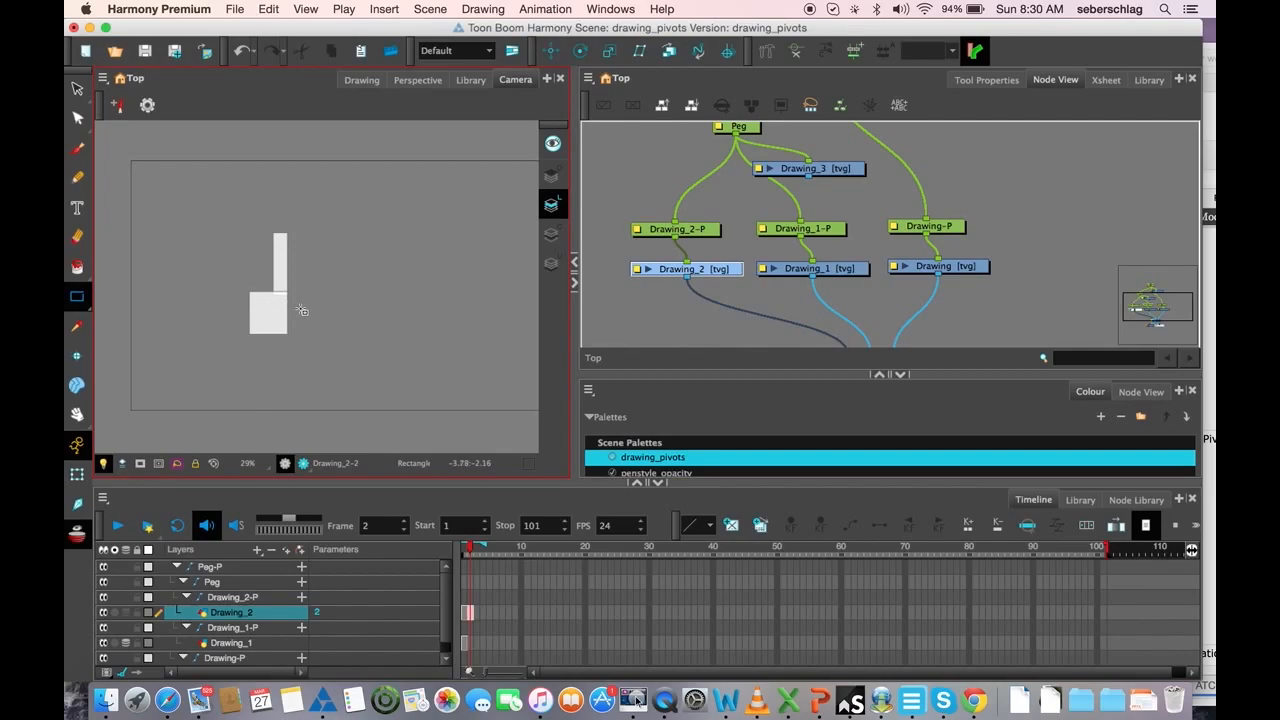
{"action": "left_click_drag", "start_coordinate": [296, 304], "coordinate": [344, 368]}
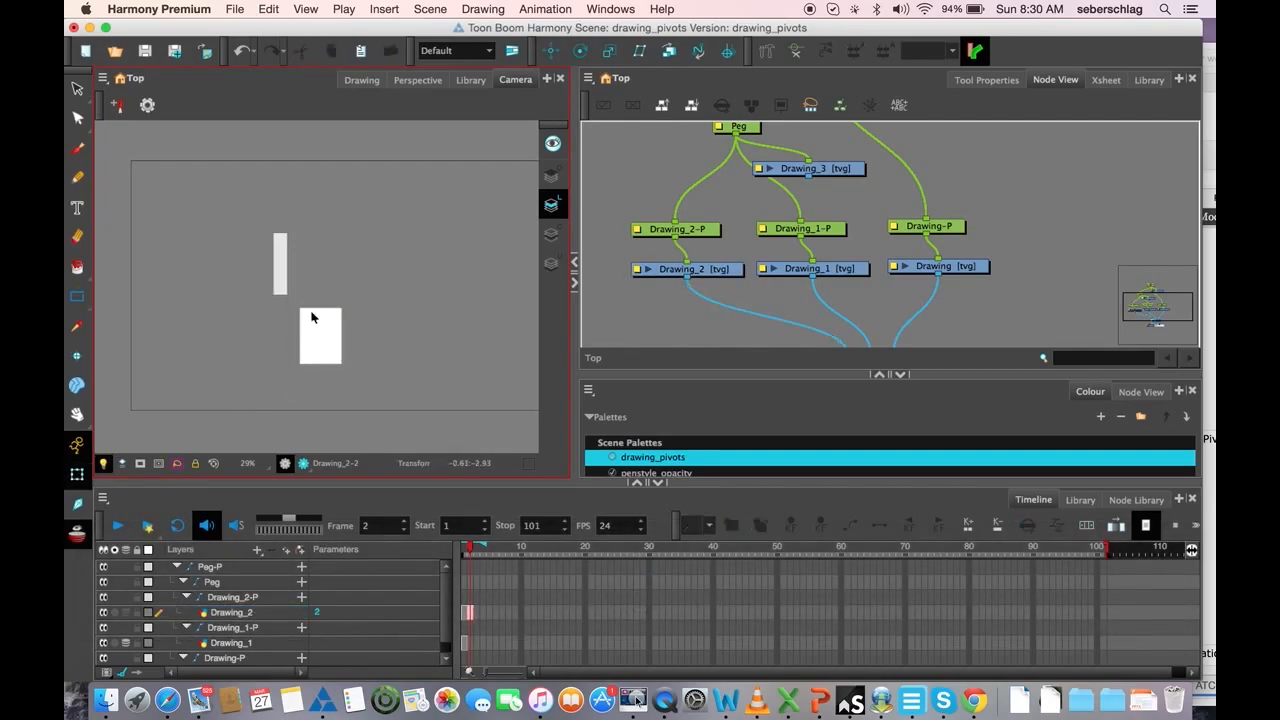
{"action": "left_click", "coordinate": [320, 336]}
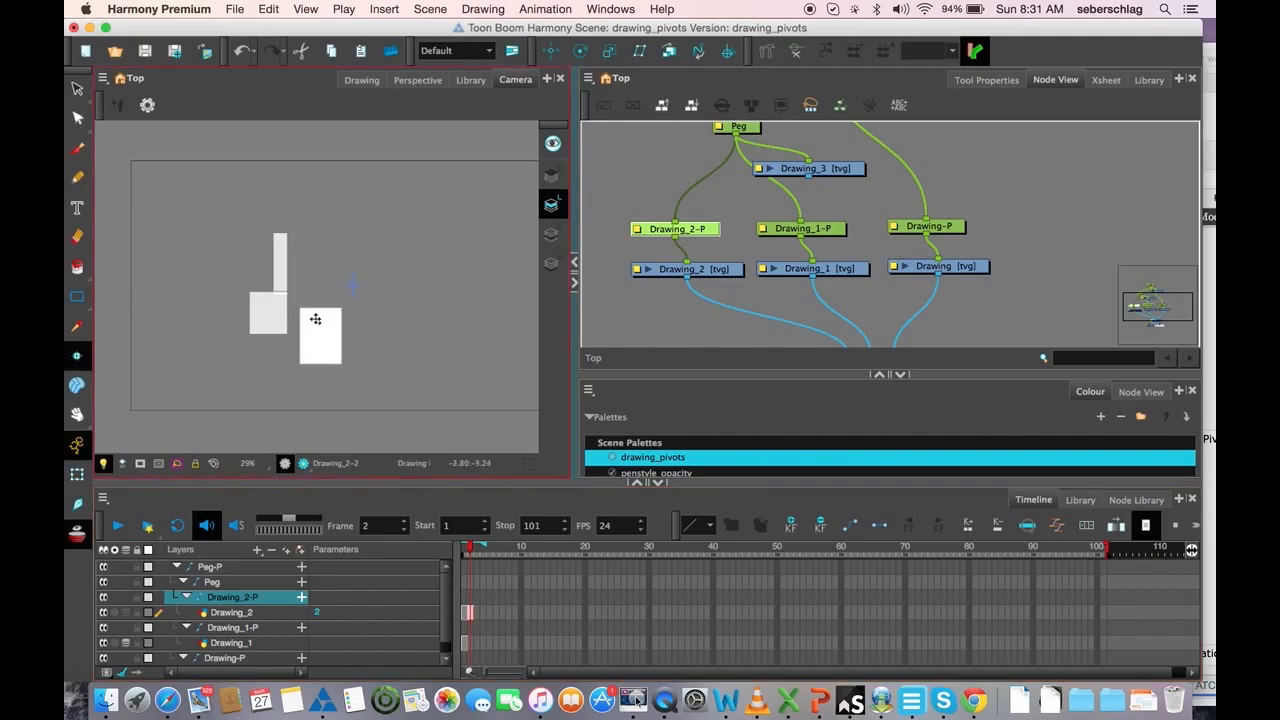
{"action": "left_click", "coordinate": [320, 336]}
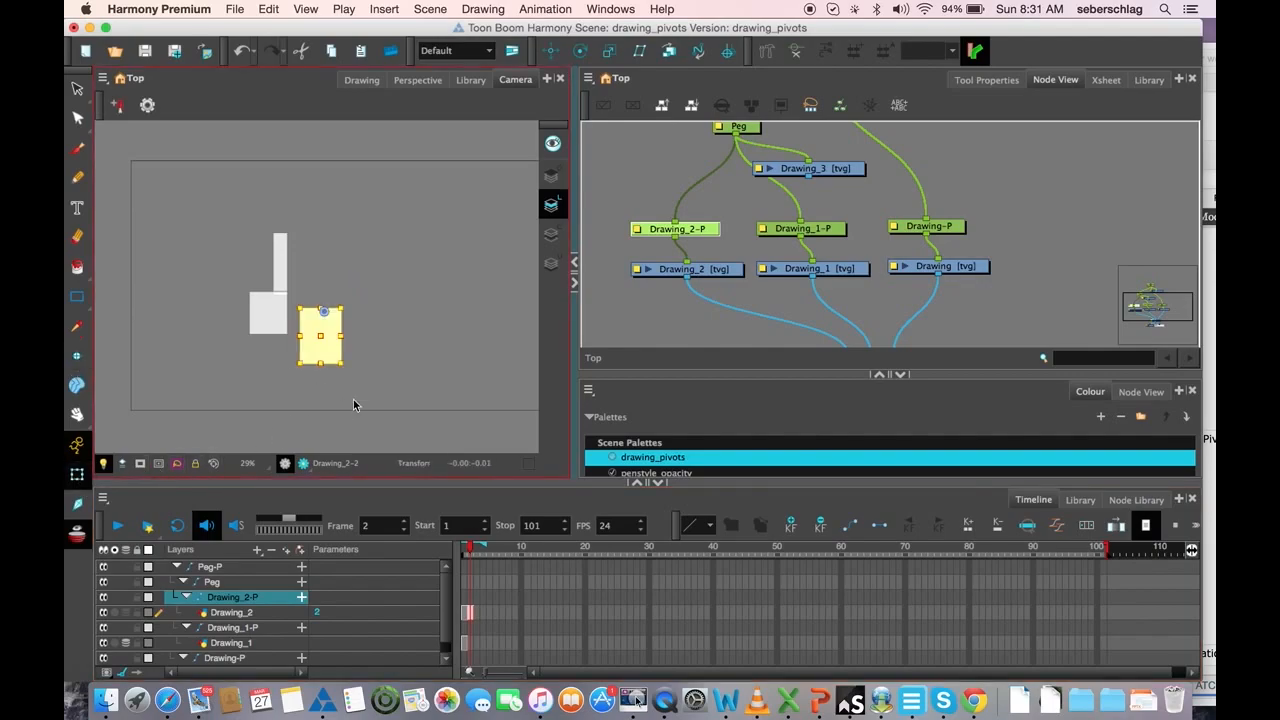
{"action": "left_click_drag", "start_coordinate": [324, 312], "coordinate": [320, 316]}
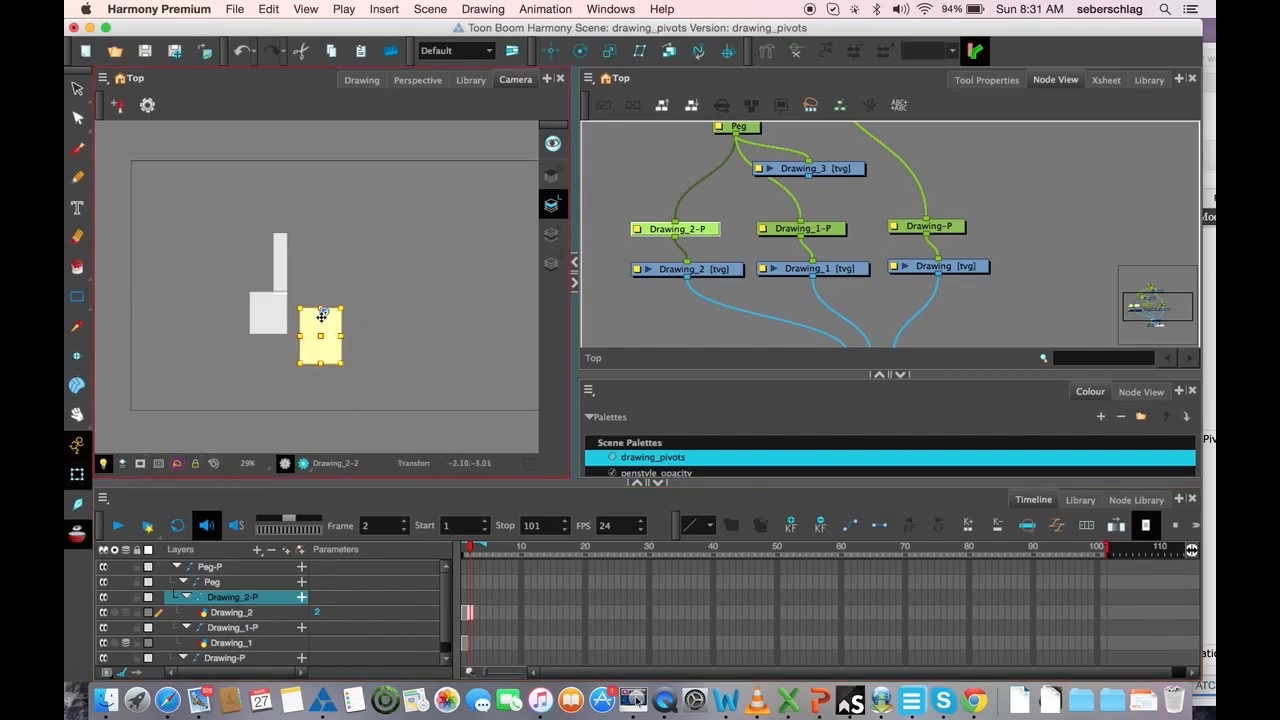
{"action": "left_click", "coordinate": [1148, 80]}
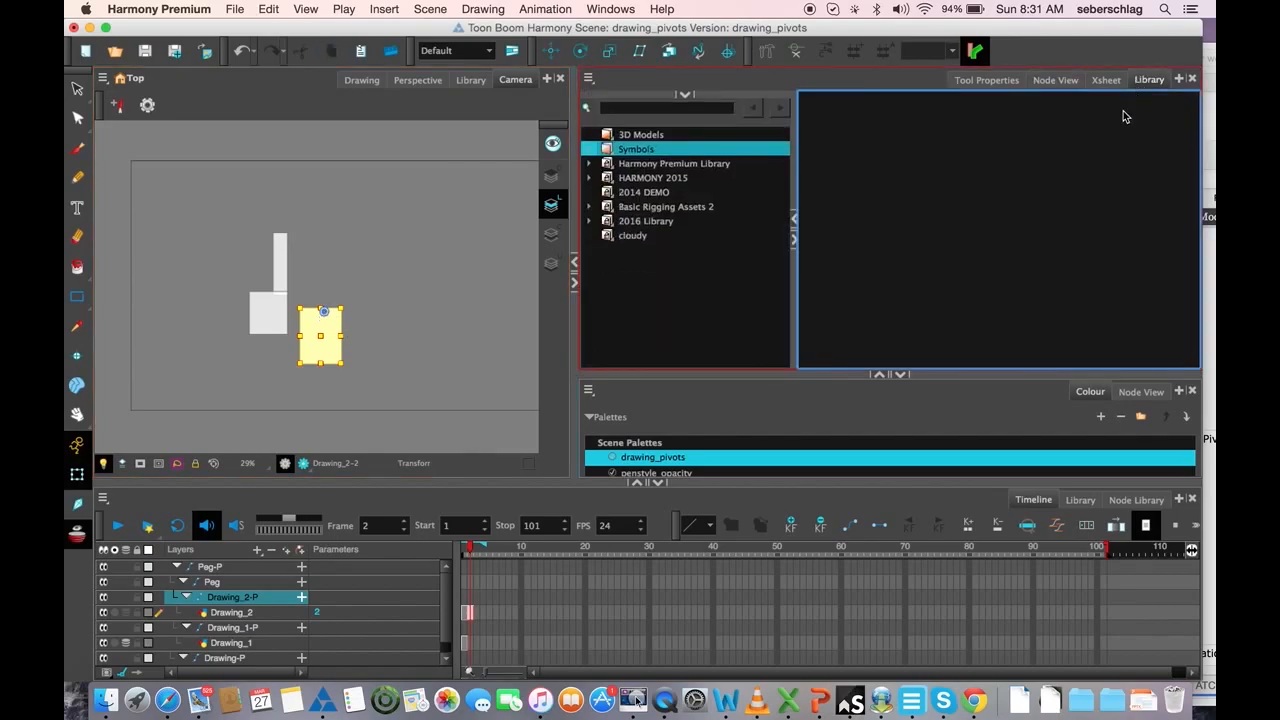